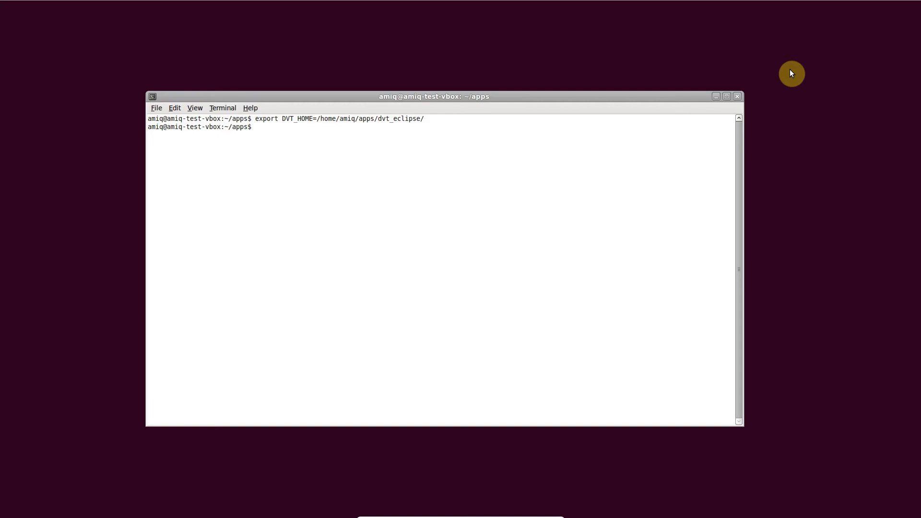
Step: Install the CDT feature with dvt_kit_installer.sh, then switch to the DVT Eclipse workspace
{"action": "type", "text": "$DVT_HOME/bin/dvt_kit_installer.sh install CDT"}
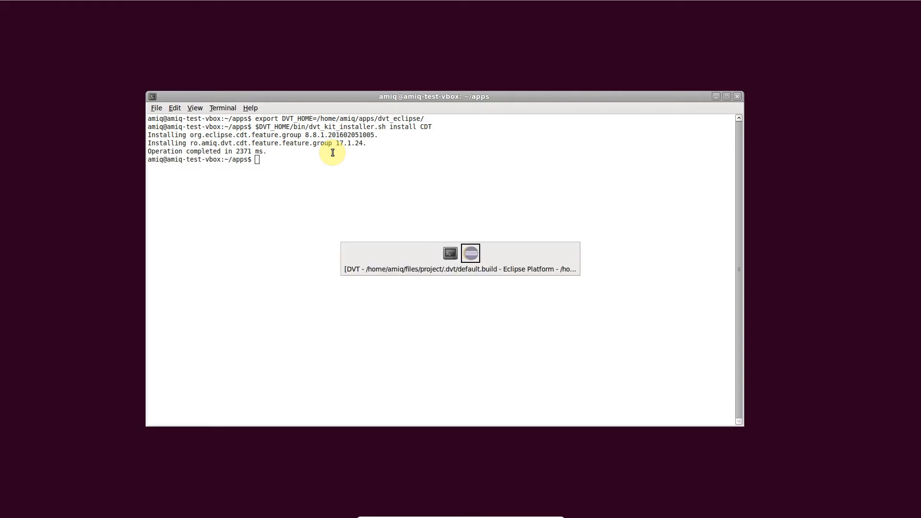
{"action": "left_click", "coordinate": [471, 253]}
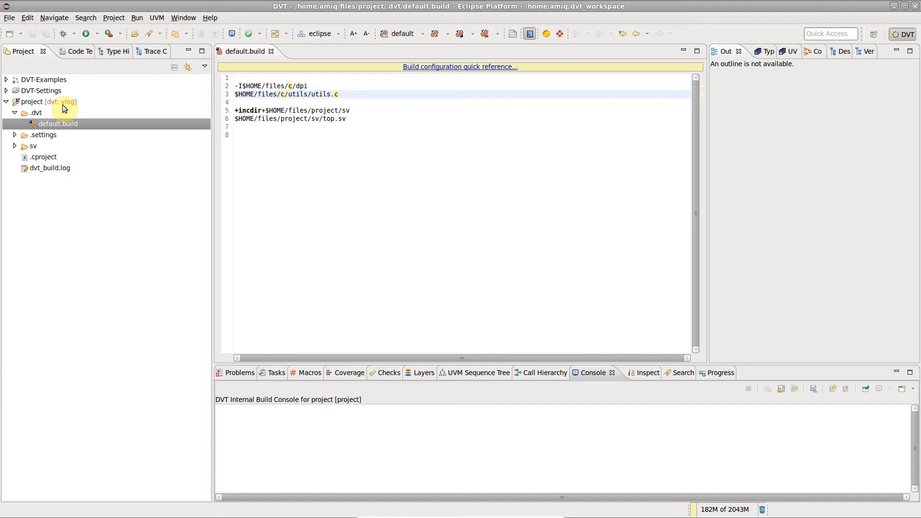
Step: Enable the C/C++ Language nature on the project via Change DVT Nature
{"action": "right_click", "coordinate": [31, 102]}
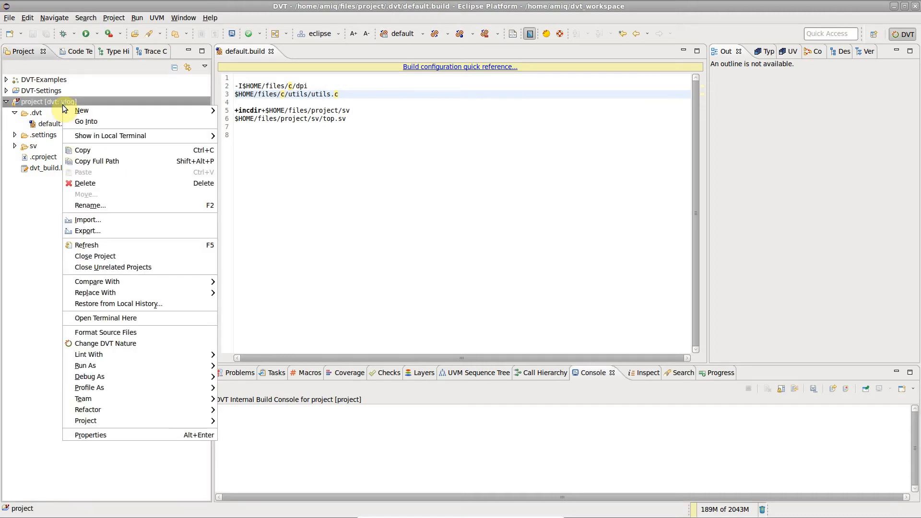
{"action": "left_click", "coordinate": [105, 343]}
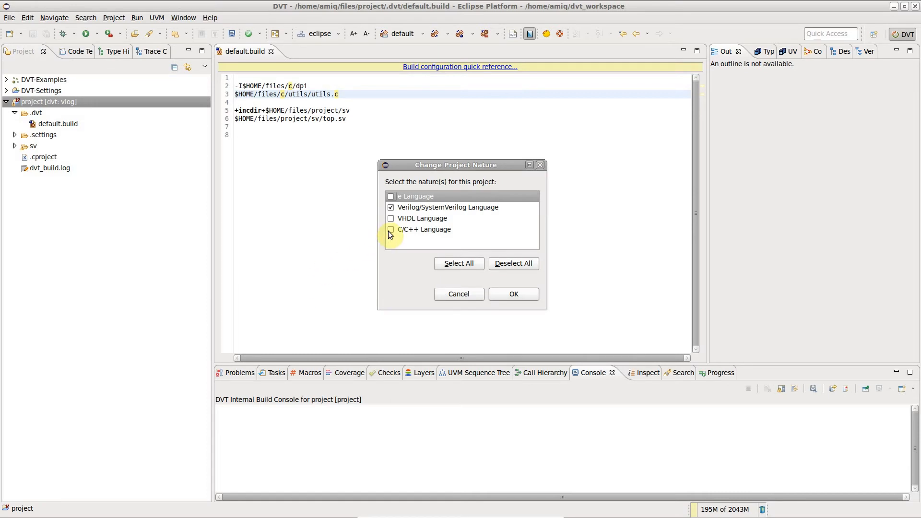
{"action": "left_click", "coordinate": [391, 229]}
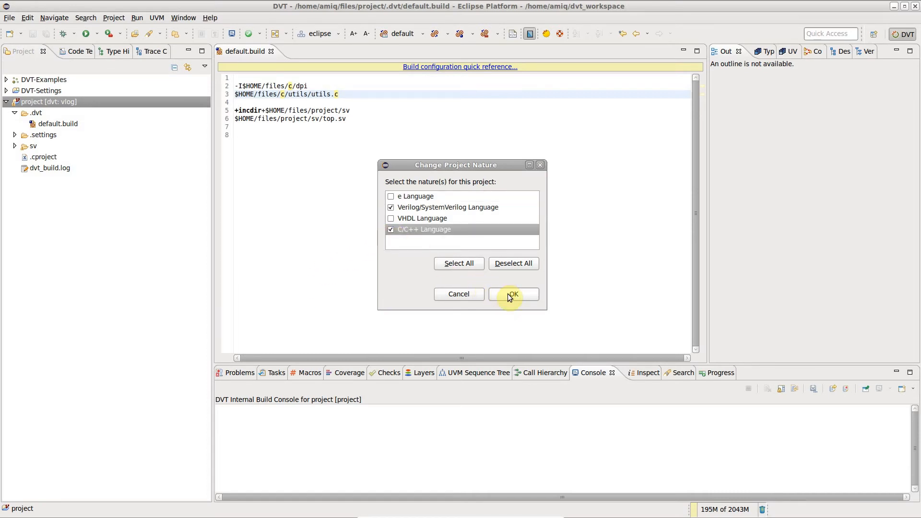
{"action": "left_click", "coordinate": [513, 293]}
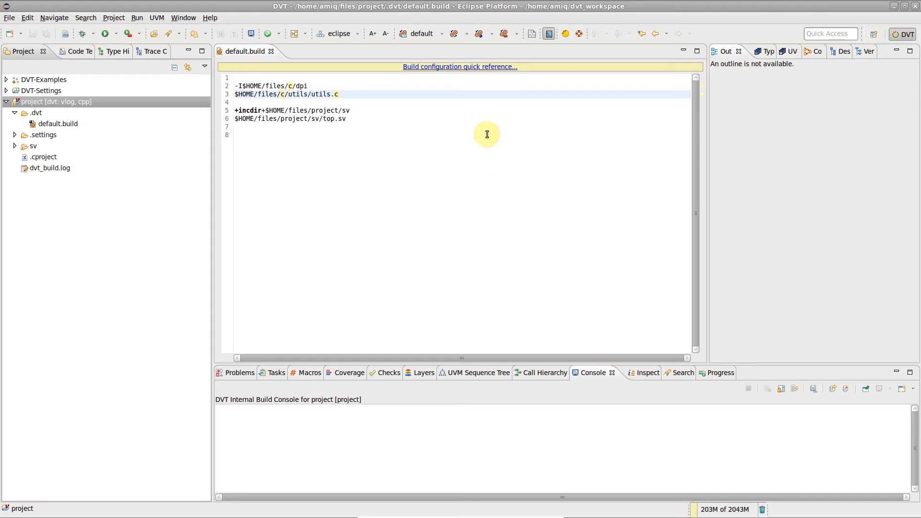
Step: Rebuild, then expand DVT Auto-Linked down to the c source folders and utils
{"action": "left_click", "coordinate": [478, 33]}
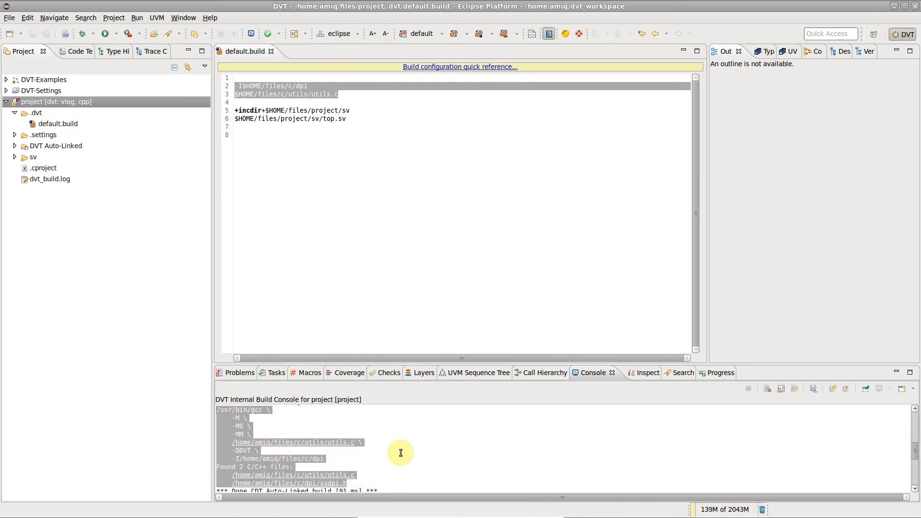
{"action": "left_click", "coordinate": [54, 145]}
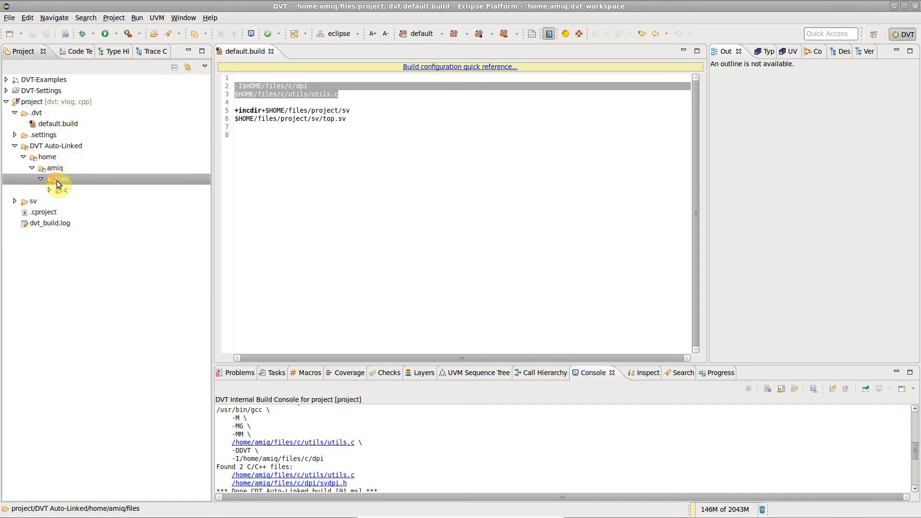
{"action": "left_click", "coordinate": [61, 179]}
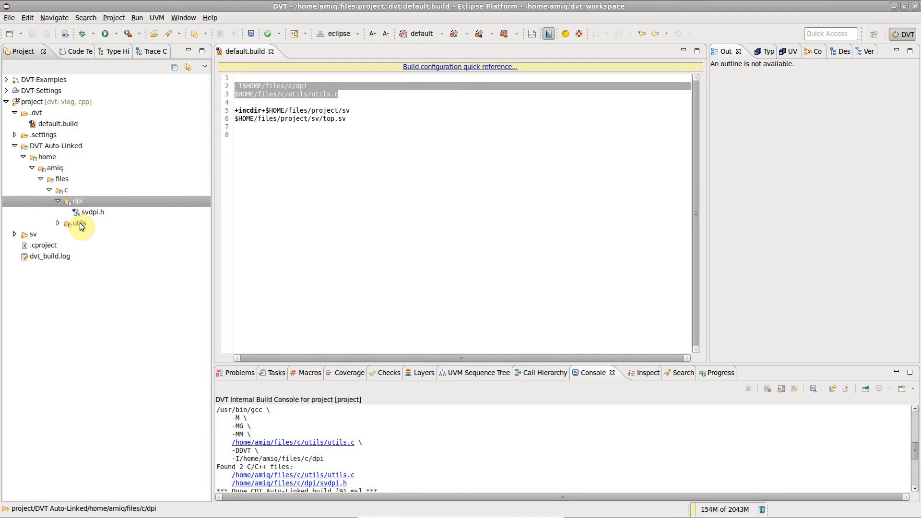
{"action": "double_click", "coordinate": [92, 233]}
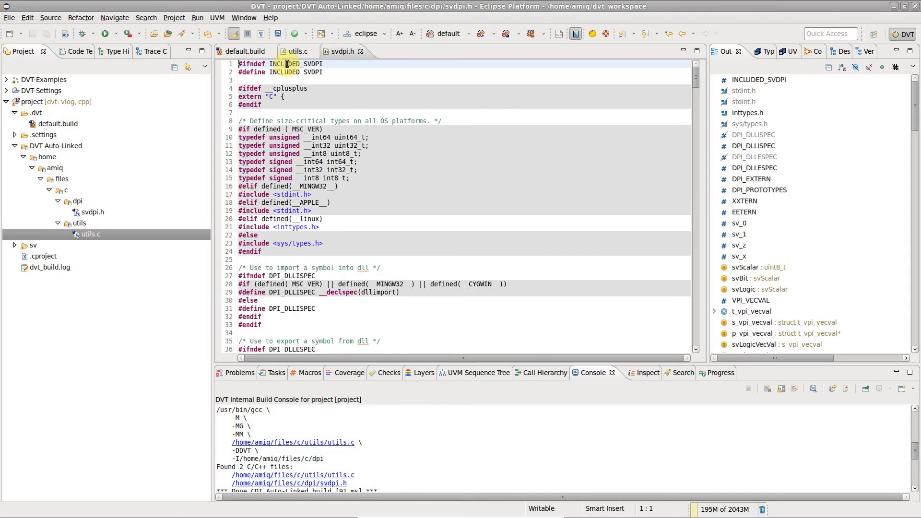
Step: Add a semicolon after the get_bus_addr declaration in utils.c
{"action": "left_click", "coordinate": [296, 51]}
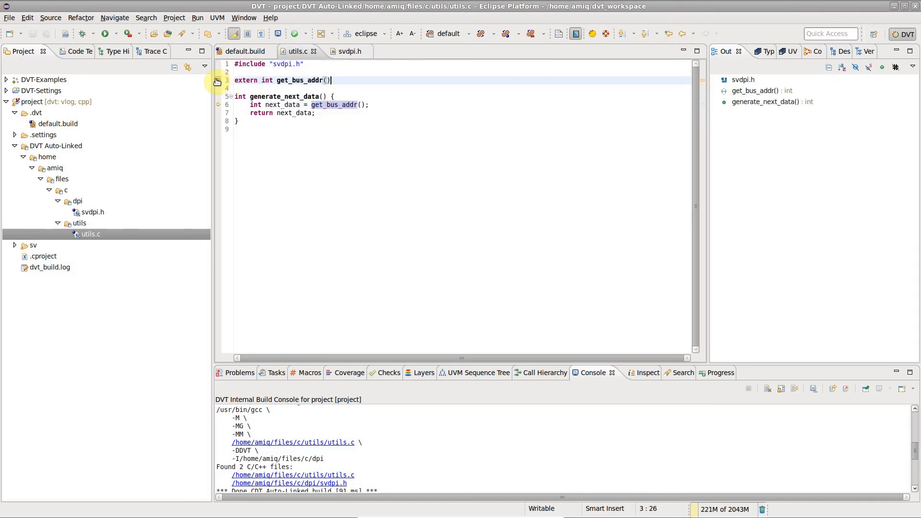
{"action": "type", "text": ";"}
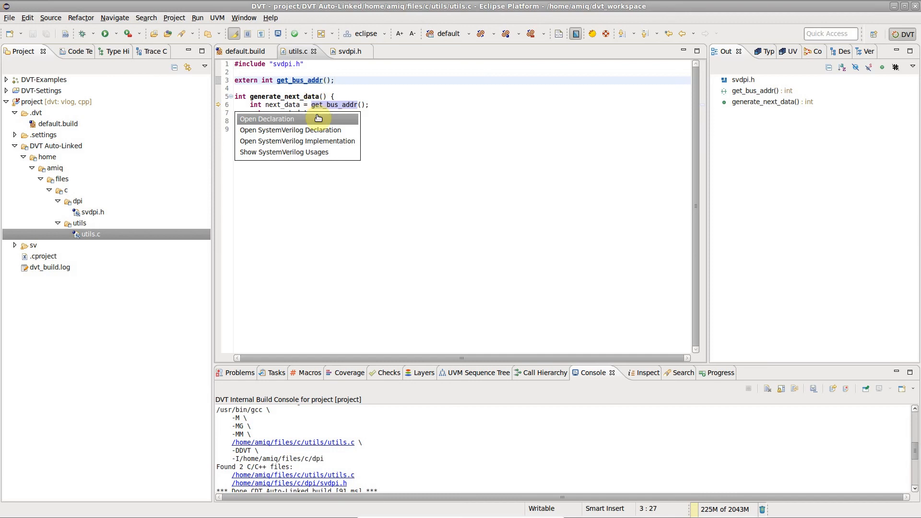
Step: Jump from get_bus_addr to top.sv, then from generate_next_data back to utils.c
{"action": "left_click", "coordinate": [288, 129]}
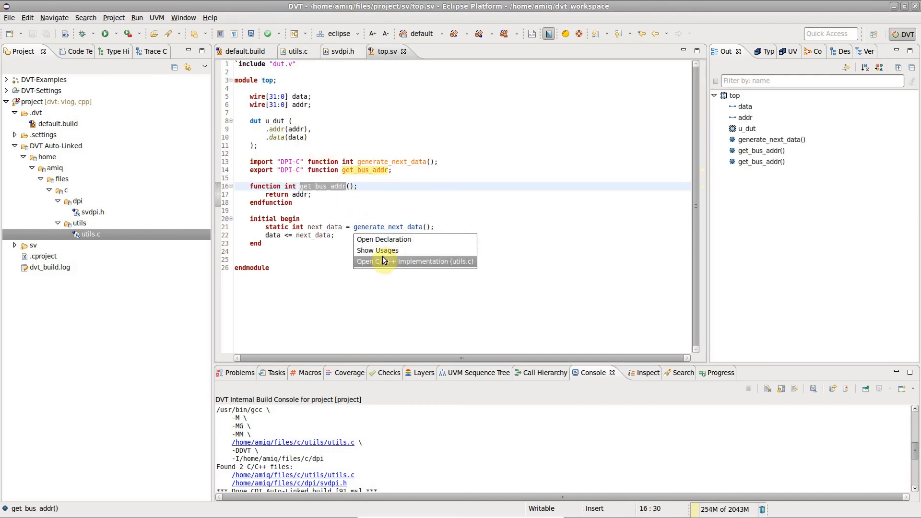
{"action": "left_click", "coordinate": [414, 262]}
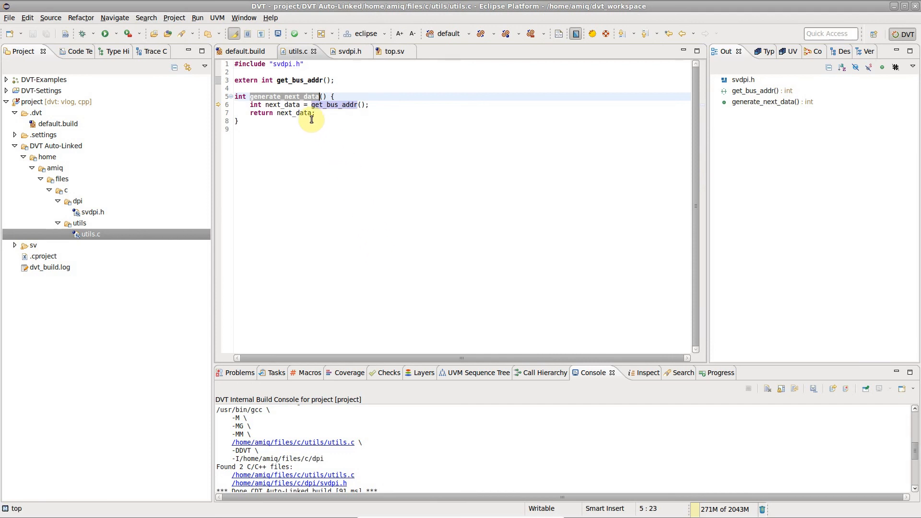